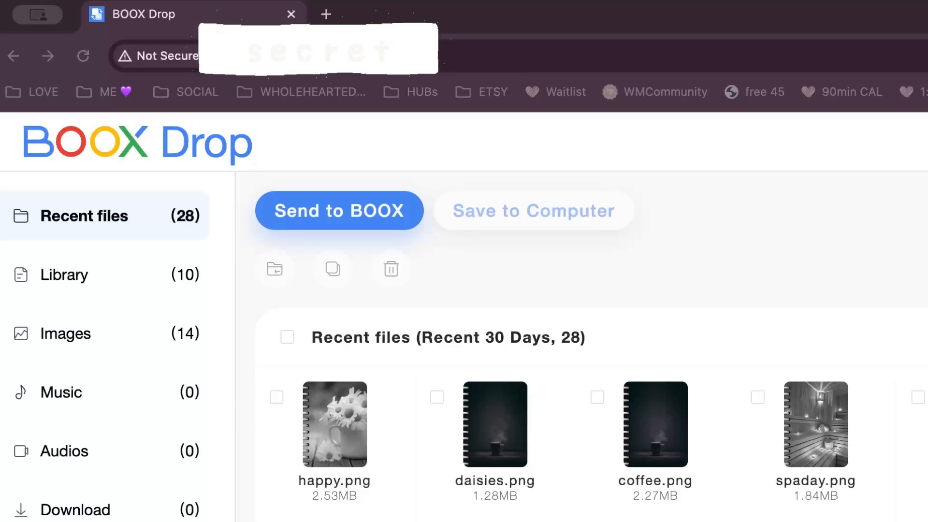
mouse_move(159, 177)
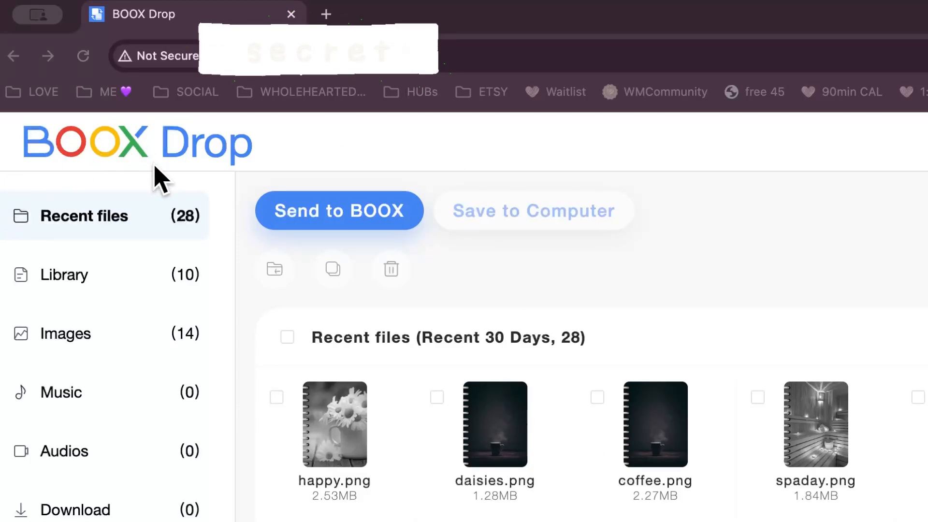
mouse_move(365, 351)
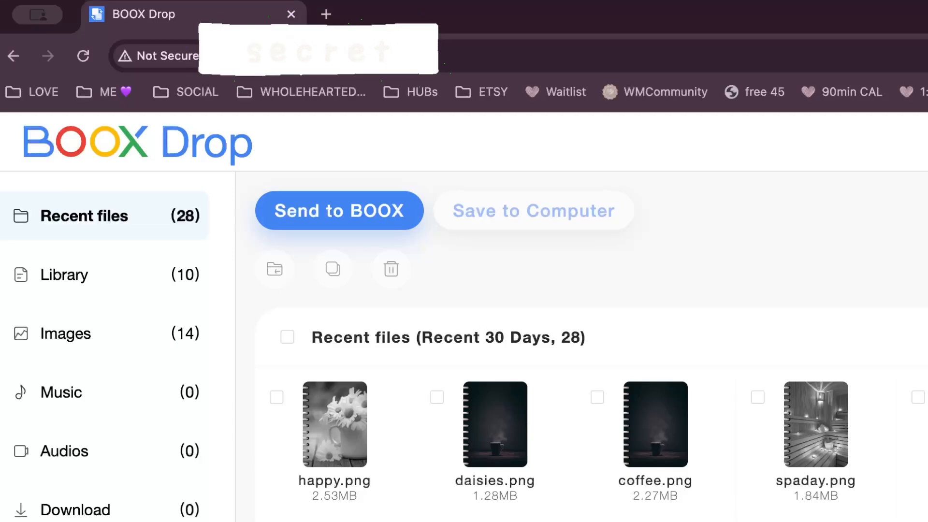
mouse_move(702, 313)
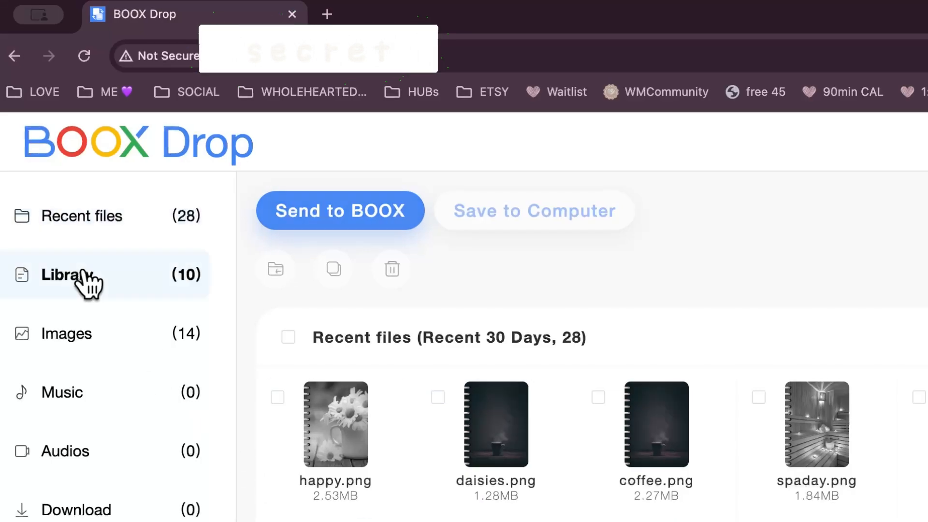
Step: Browse from Library to Images, then to the tablet's internal storage and its noteTemplate folder
click(70, 274)
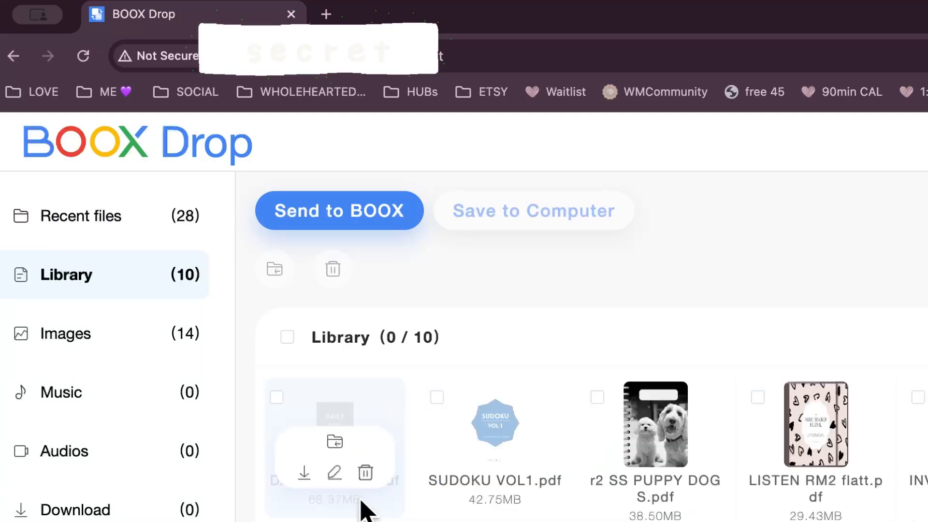
click(66, 333)
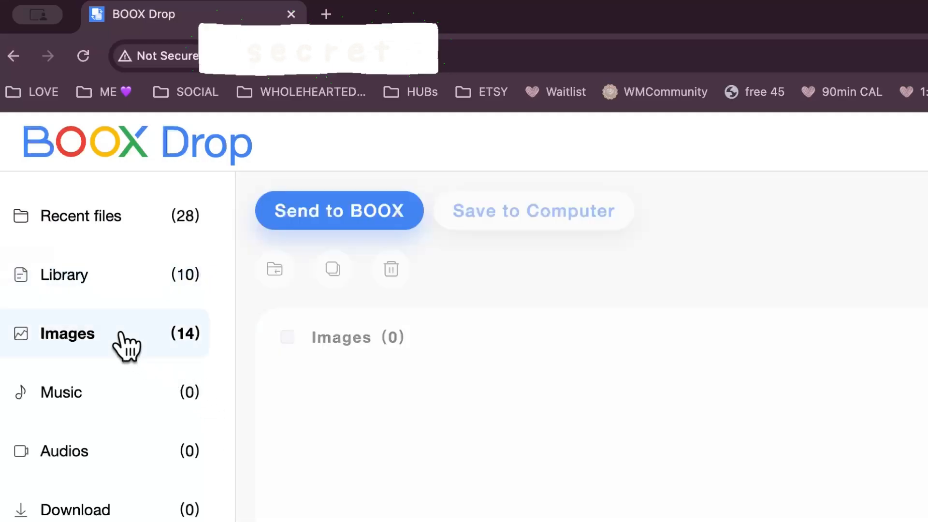
click(69, 332)
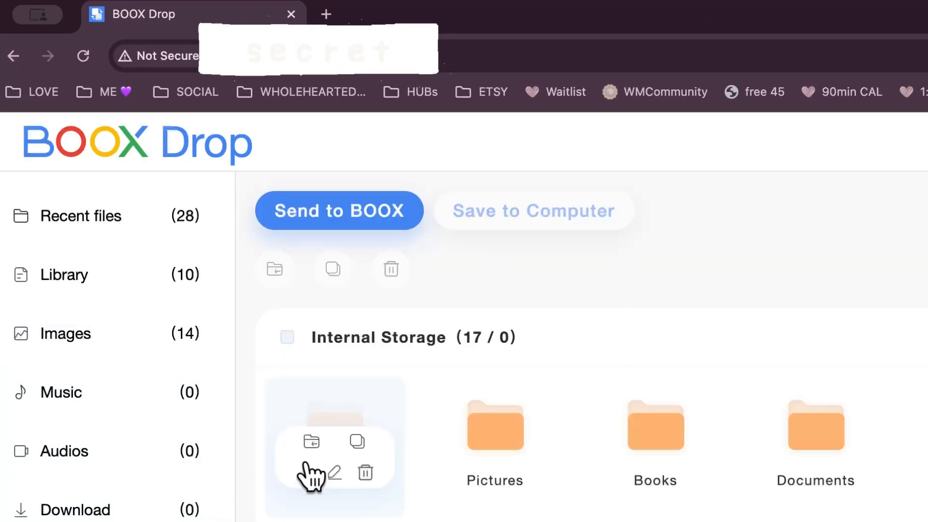
mouse_move(333, 424)
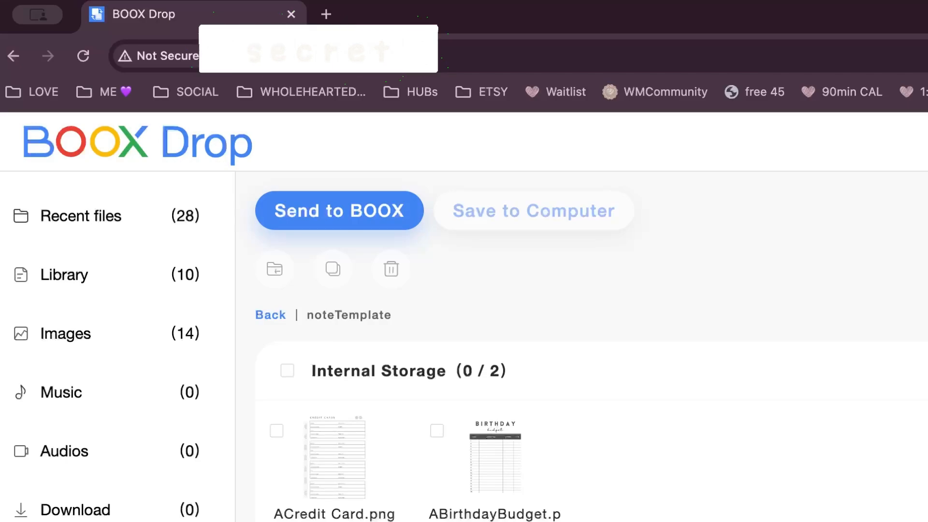
mouse_move(91, 292)
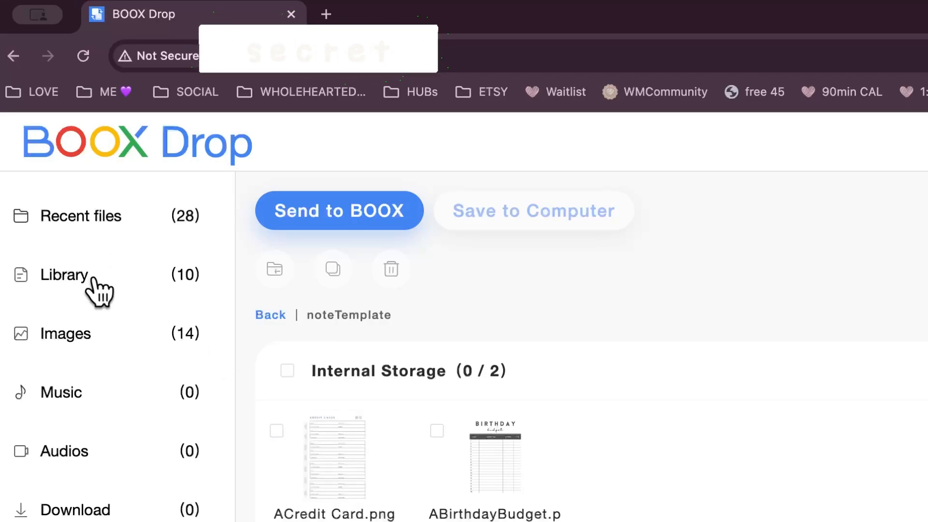
Step: Show the 14 uploaded pictures, including happy.png, daisies.png, coffee.png and spaday.png
click(69, 333)
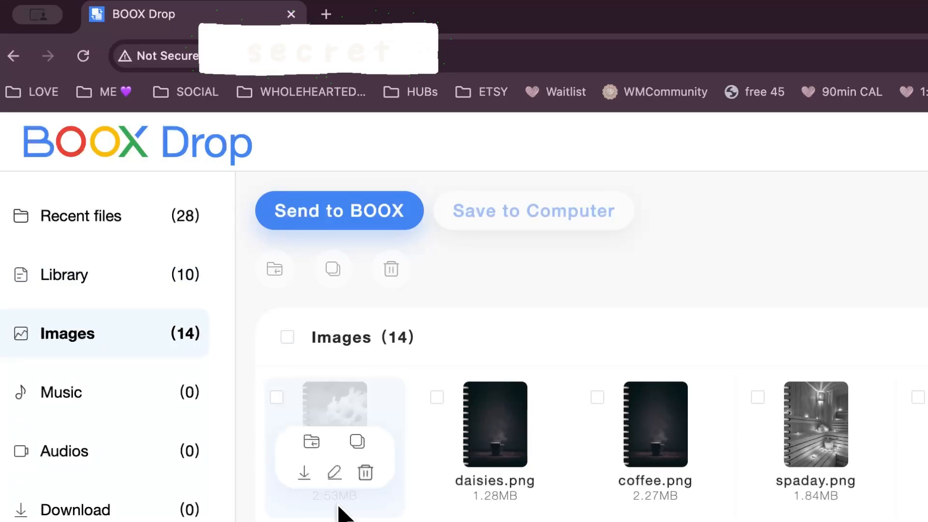
mouse_move(337, 400)
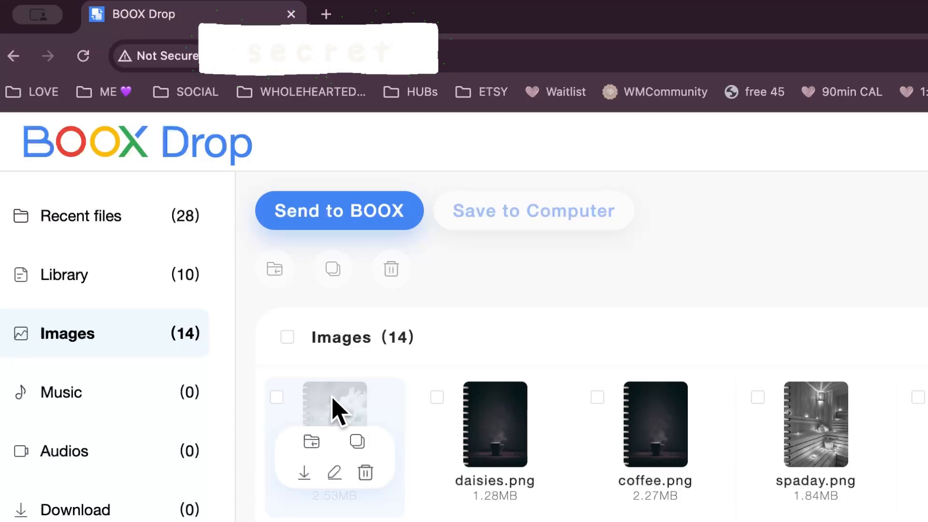
mouse_move(346, 417)
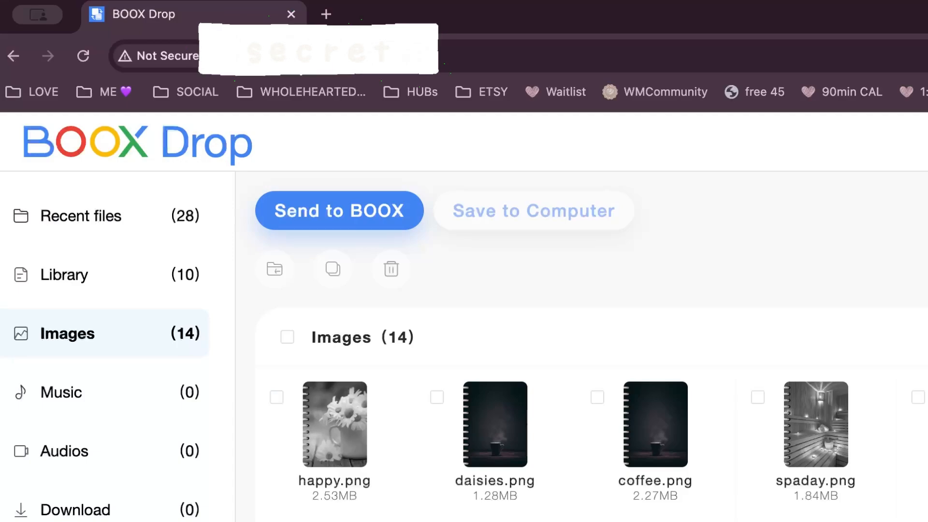
mouse_move(710, 305)
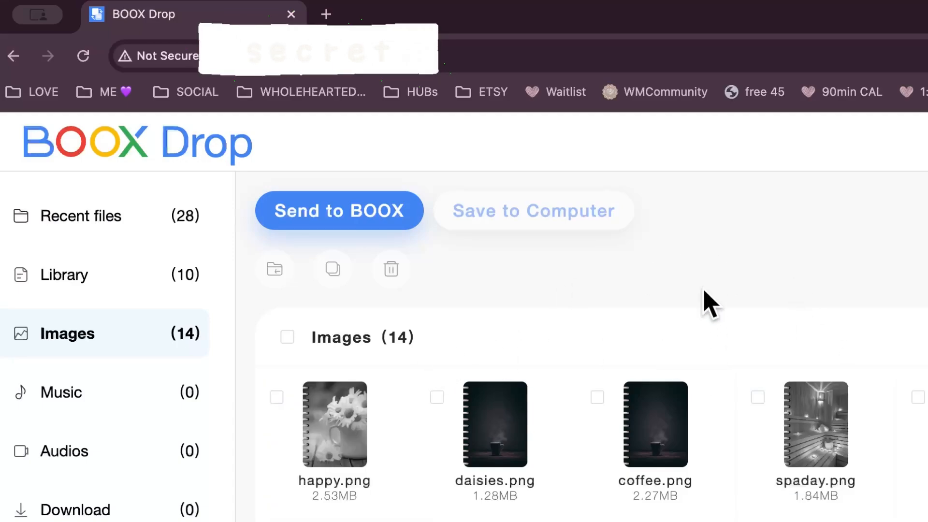
mouse_move(709, 295)
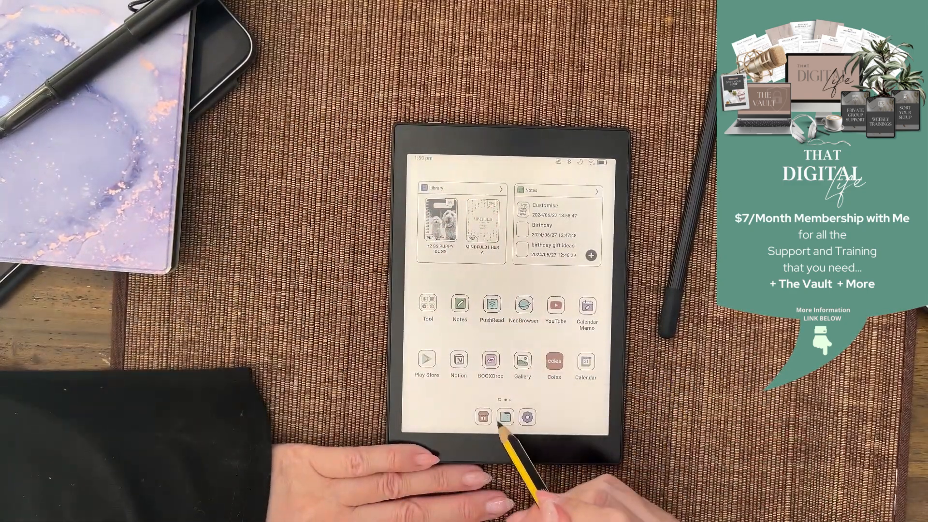
Step: Open the tablet's file manager from the home screen dock
click(505, 417)
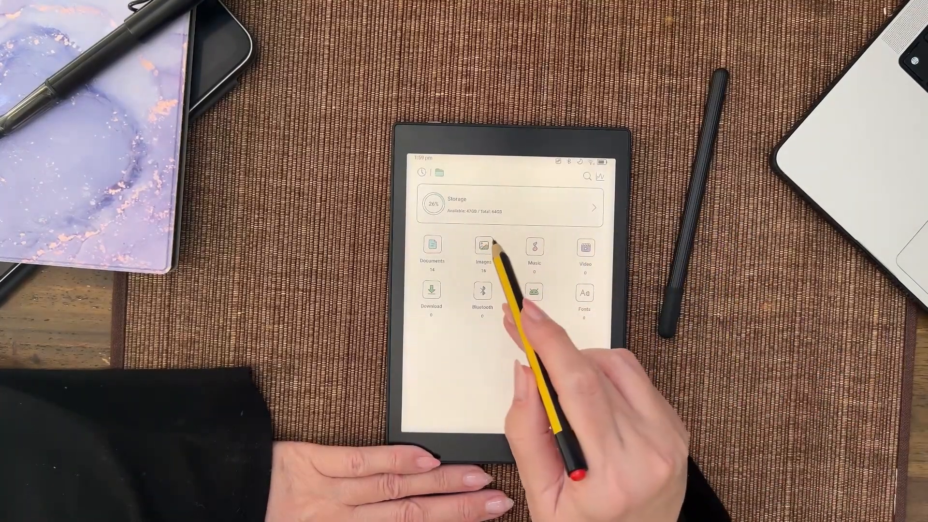
Step: Open the tablet's Images and bring up the Set As options for daisies.png
click(483, 248)
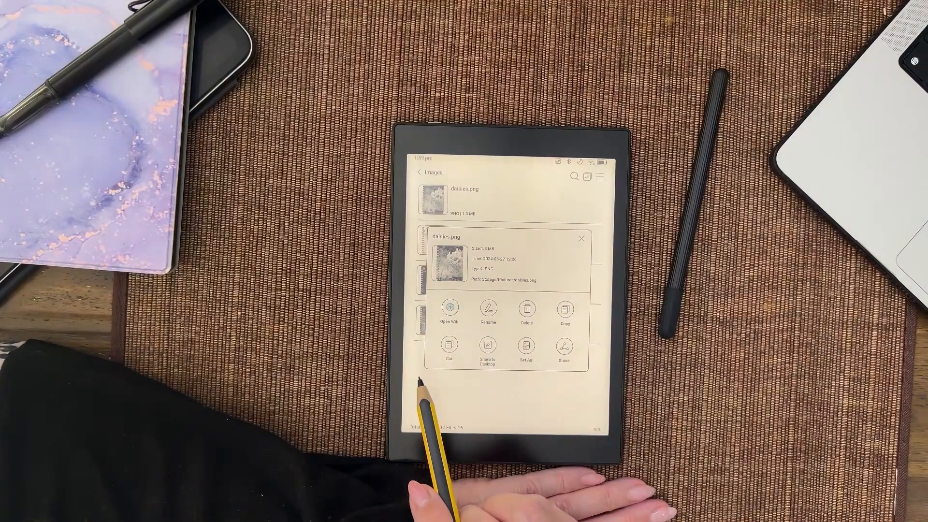
click(581, 239)
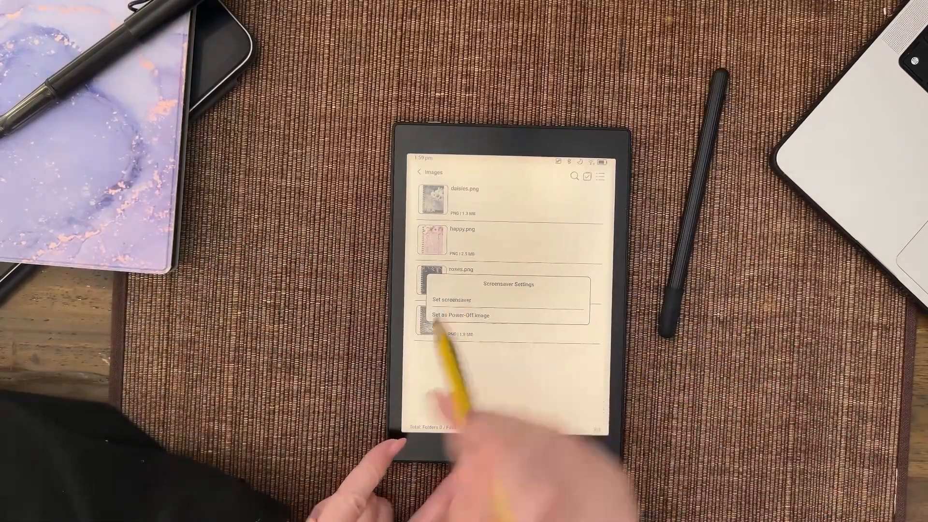
click(461, 315)
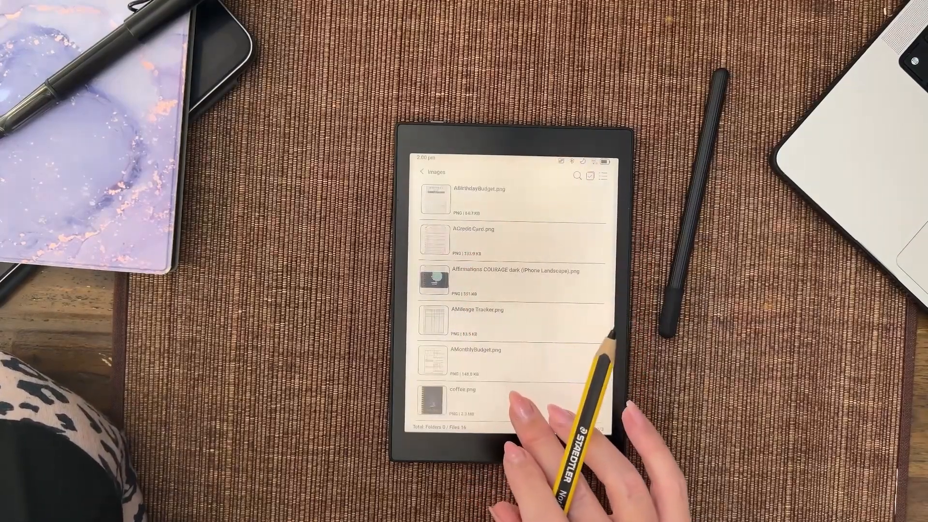
Step: Set spaday.png as the tablet's screensaver image
scroll(up, 3)
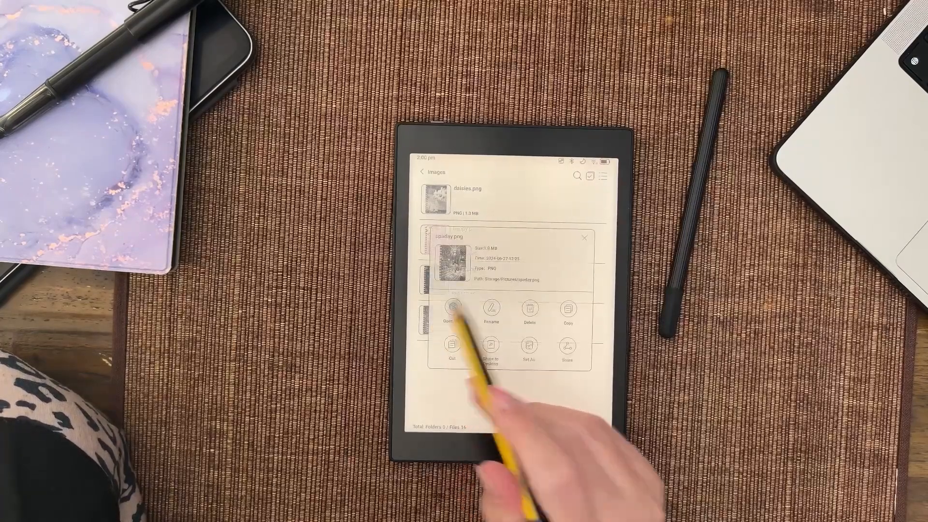
click(528, 348)
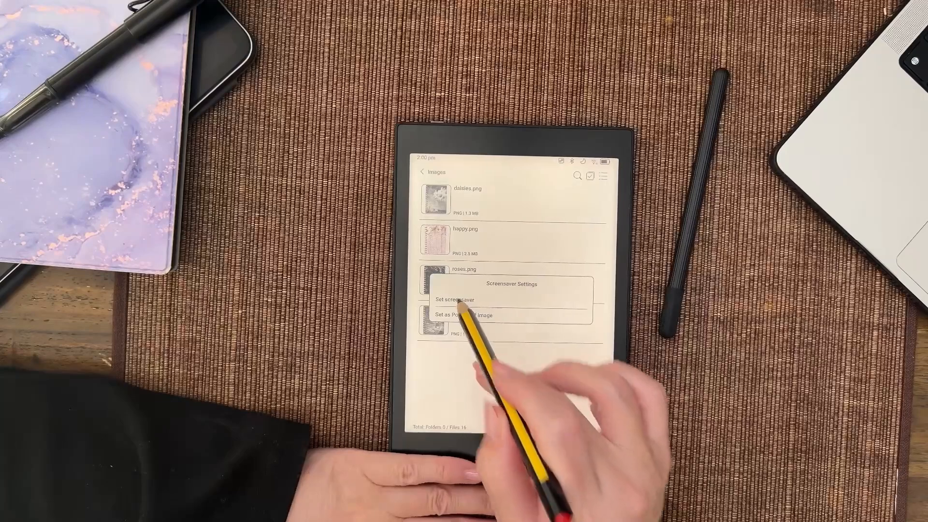
click(455, 299)
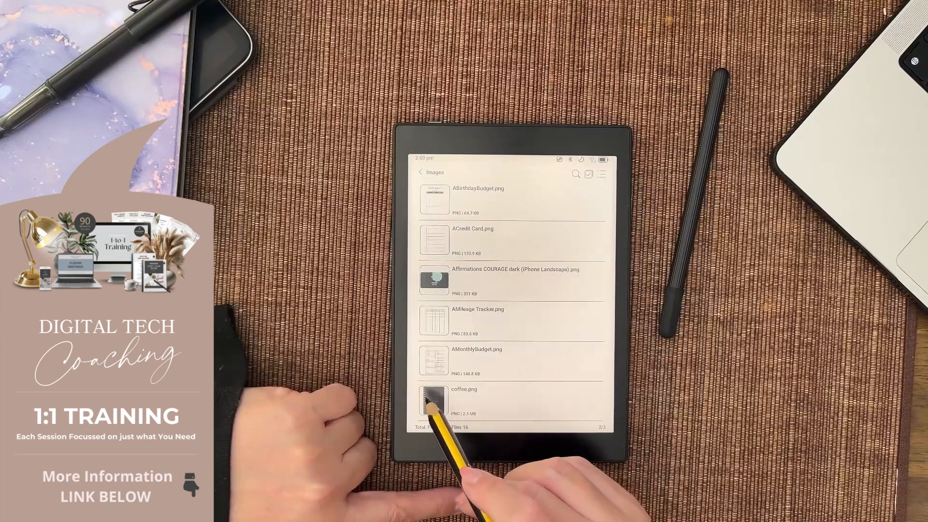
Step: Send 12.png for processing as a screensaver image
scroll(up, 3)
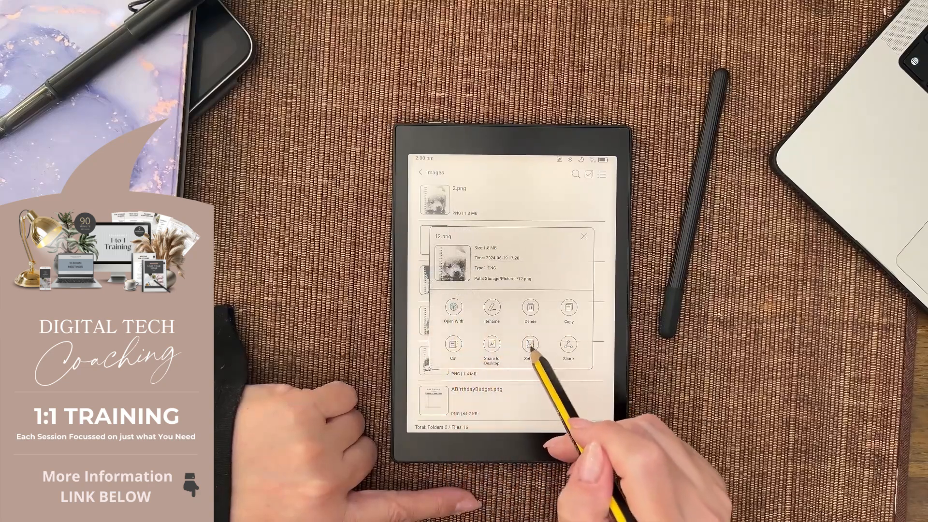
click(529, 345)
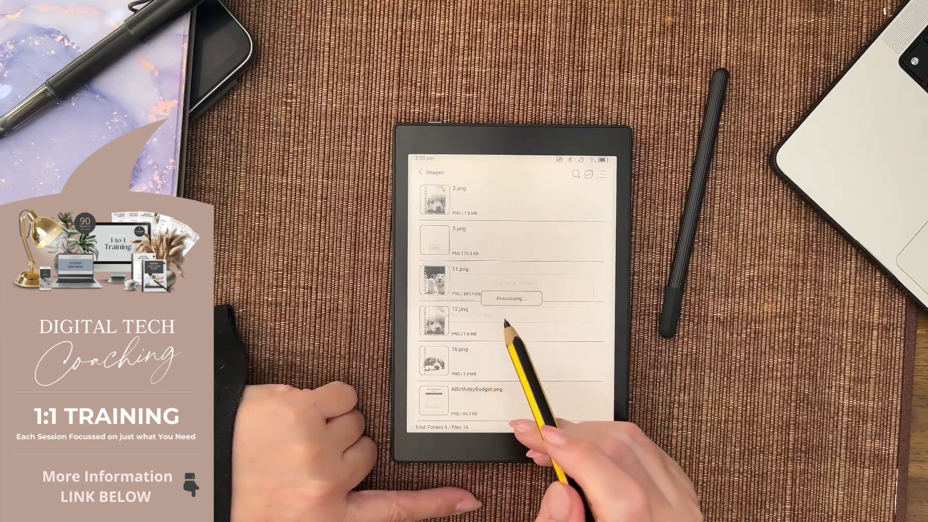